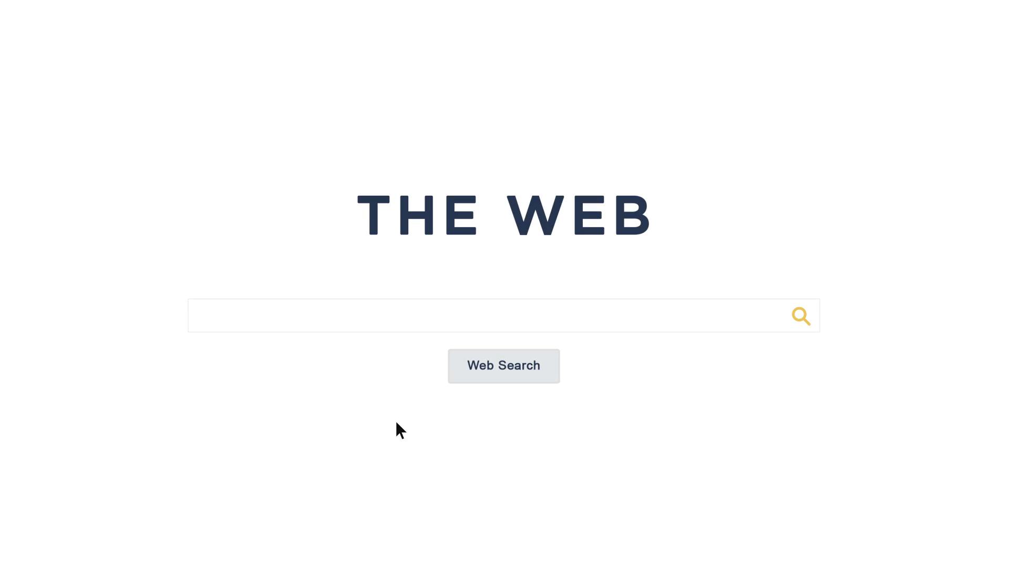
Step: Search the web for "the pythagorean theorem" from TheWeb search box
text(the pythagorean theorem)
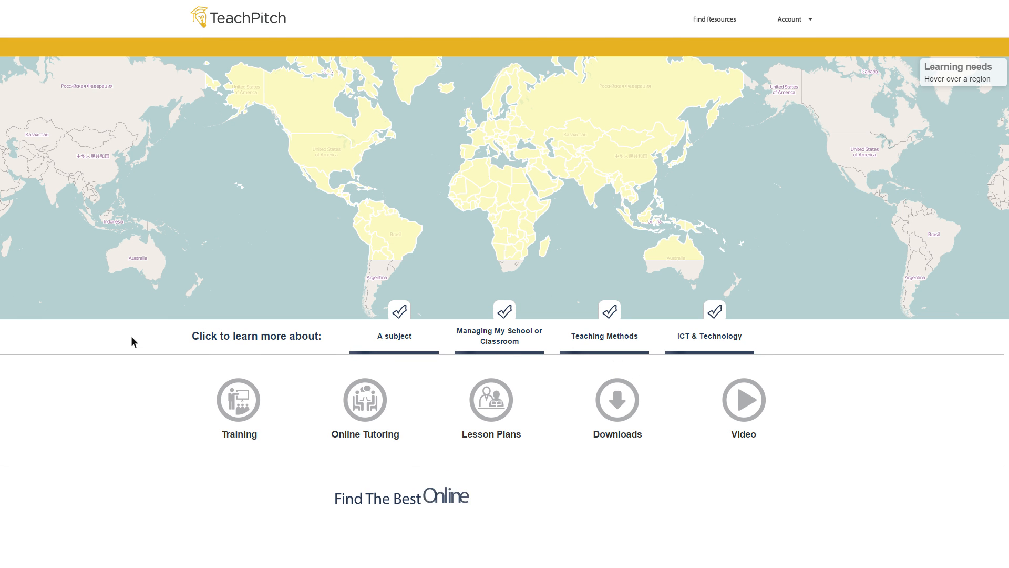
Step: Tick the first three learning topics and enter a Pythagorean theorem query in TeachPitch search
scroll(down, 3)
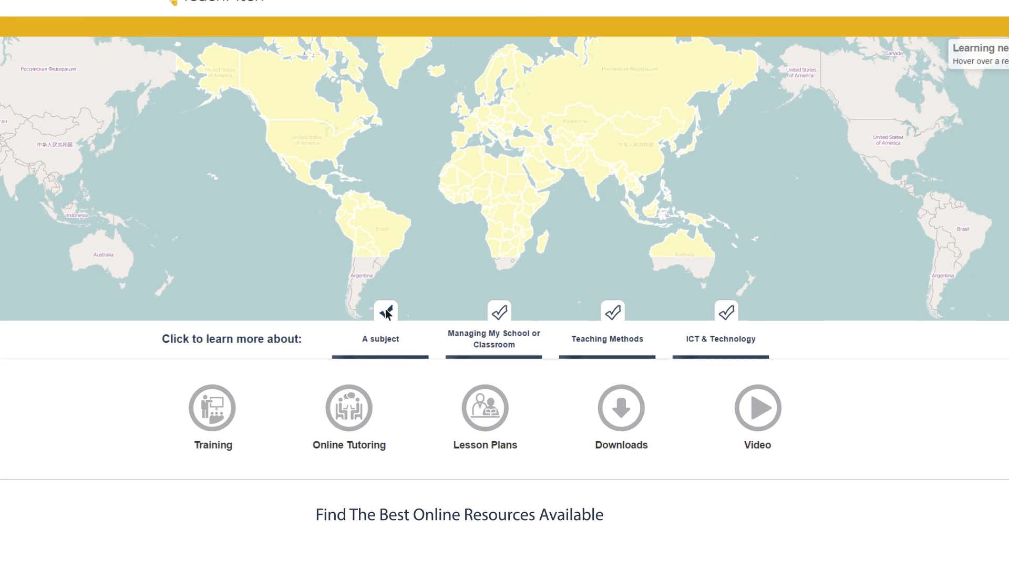
scroll(down, 3)
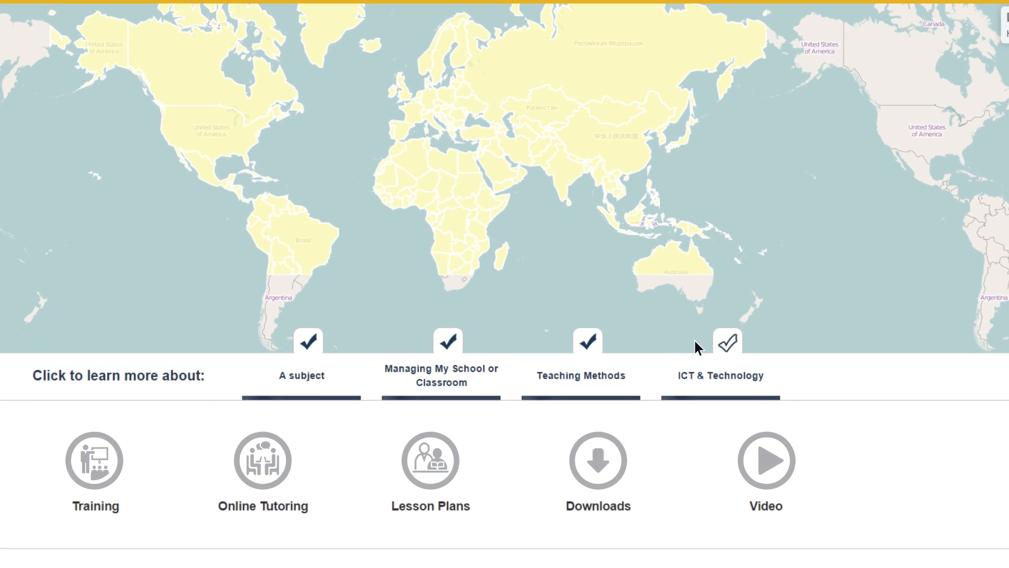
text(the pythagorean theorem)
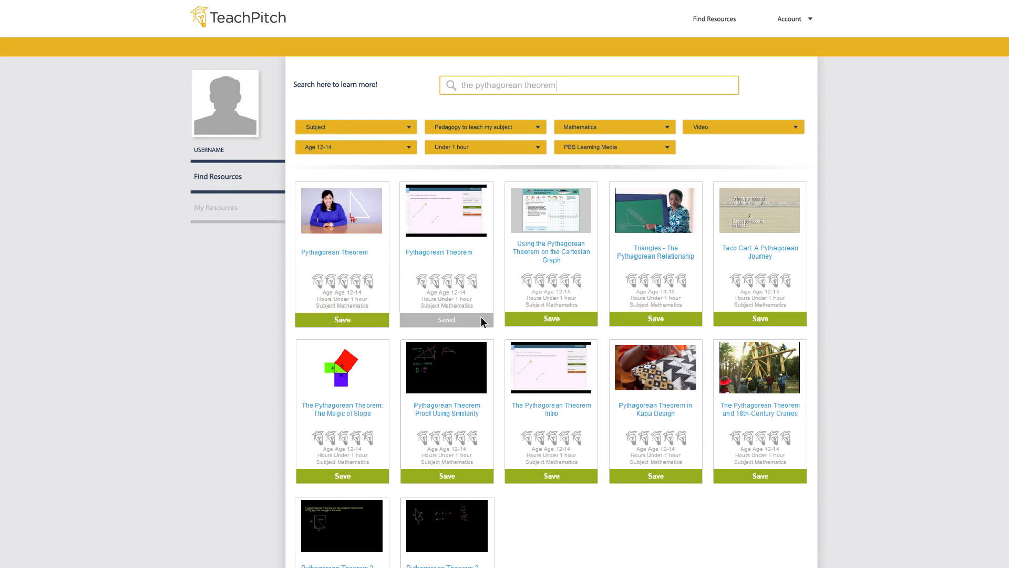
Step: Share the saved Pythagorean Theorem Intro from My Resources via its share link
click(217, 207)
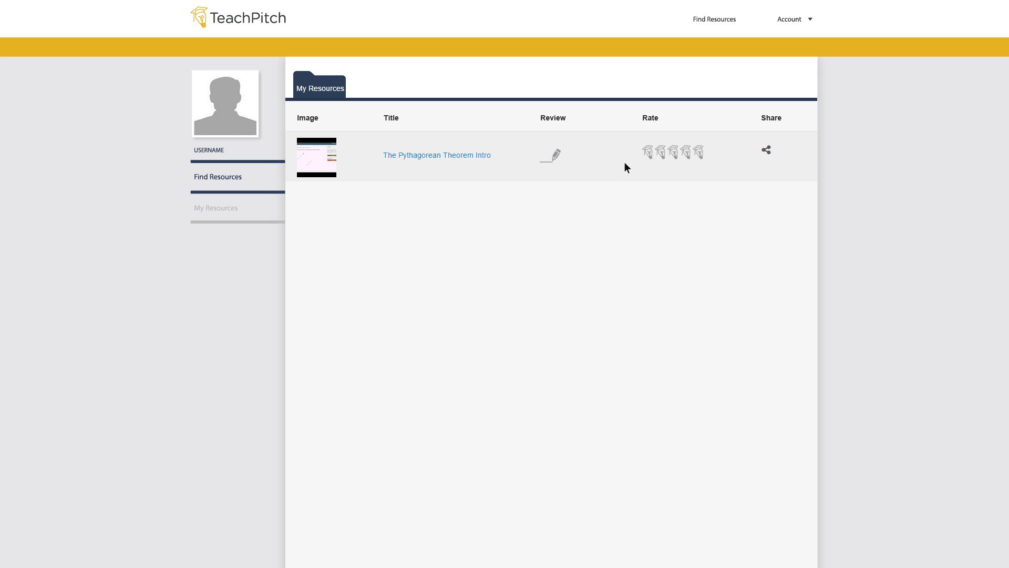
click(765, 150)
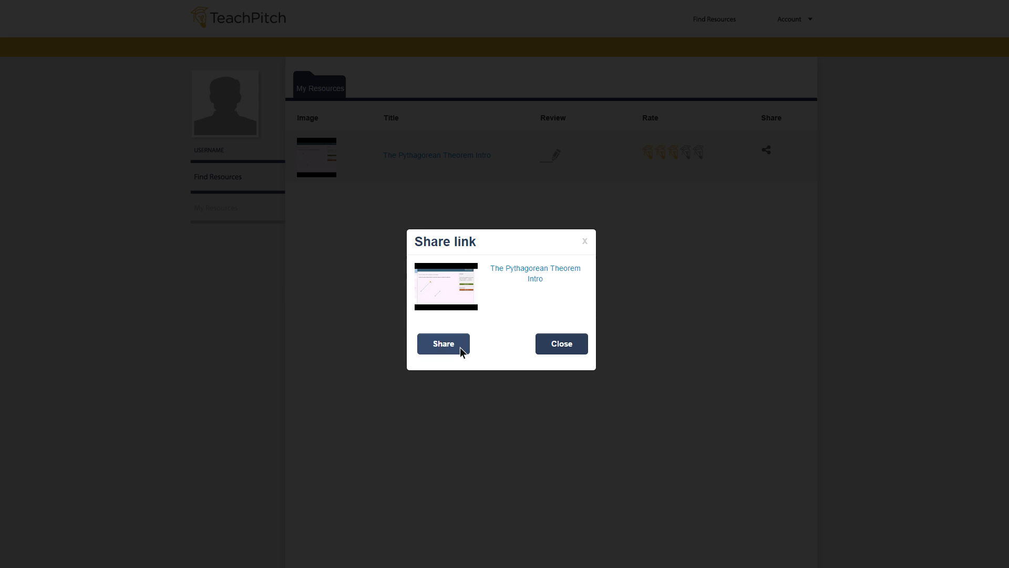
click(443, 343)
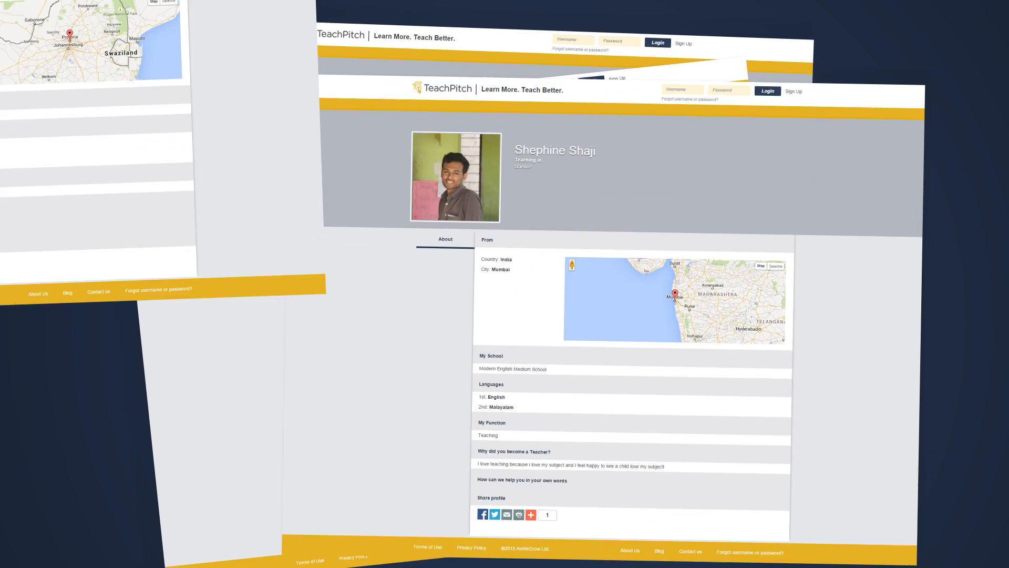